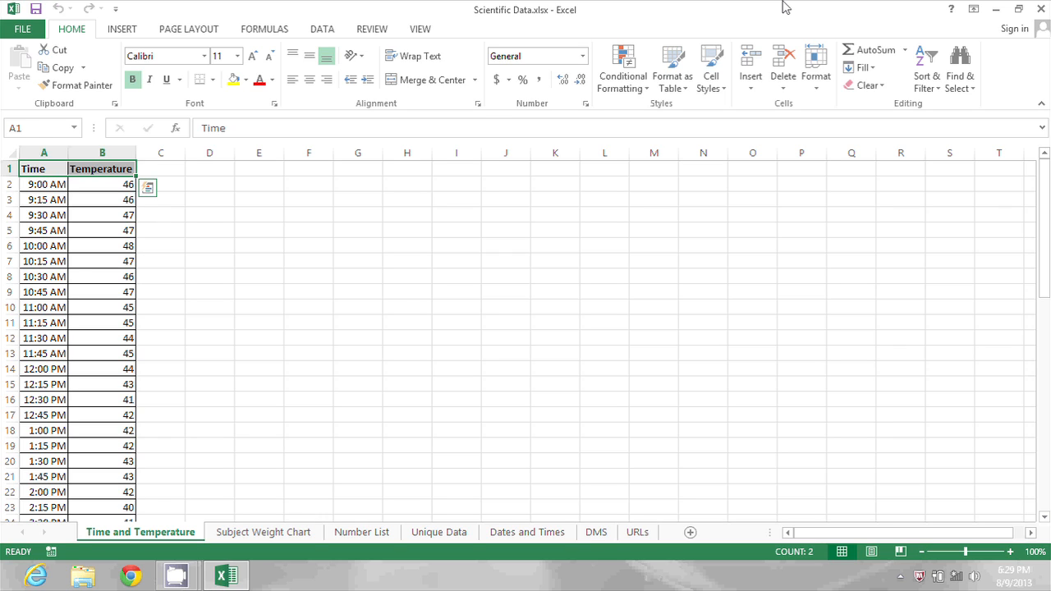
Preview printed page 2 without titles, then bring up Page Setup's print titles settings.
click(44, 168)
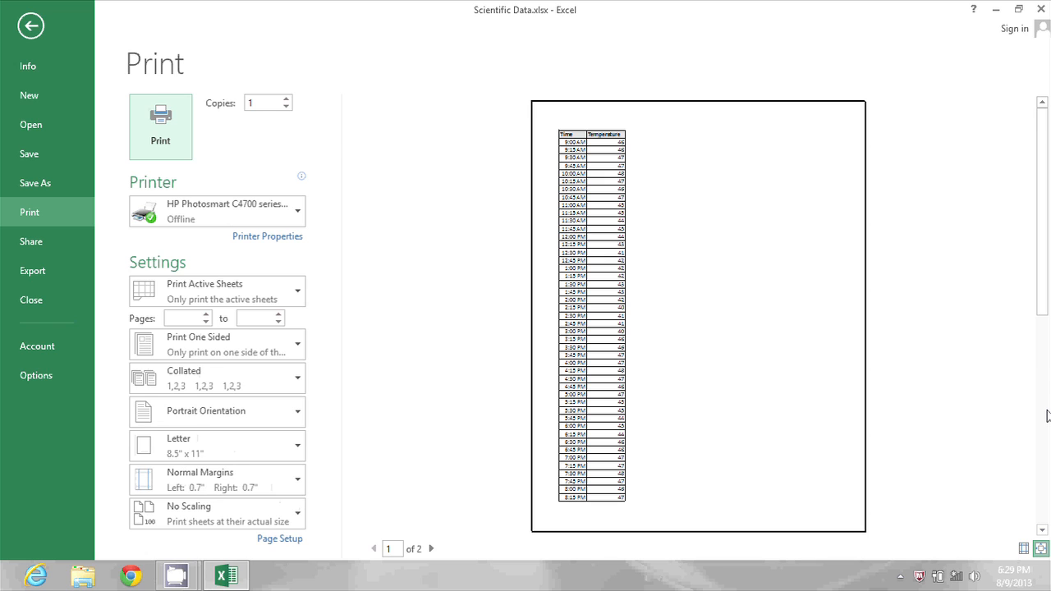
click(431, 548)
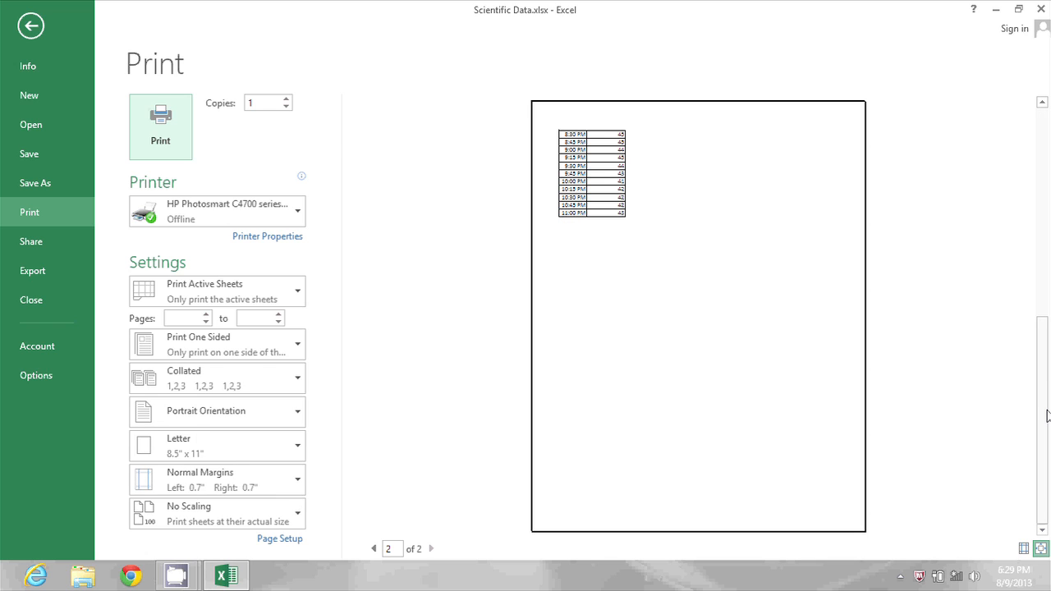
click(31, 26)
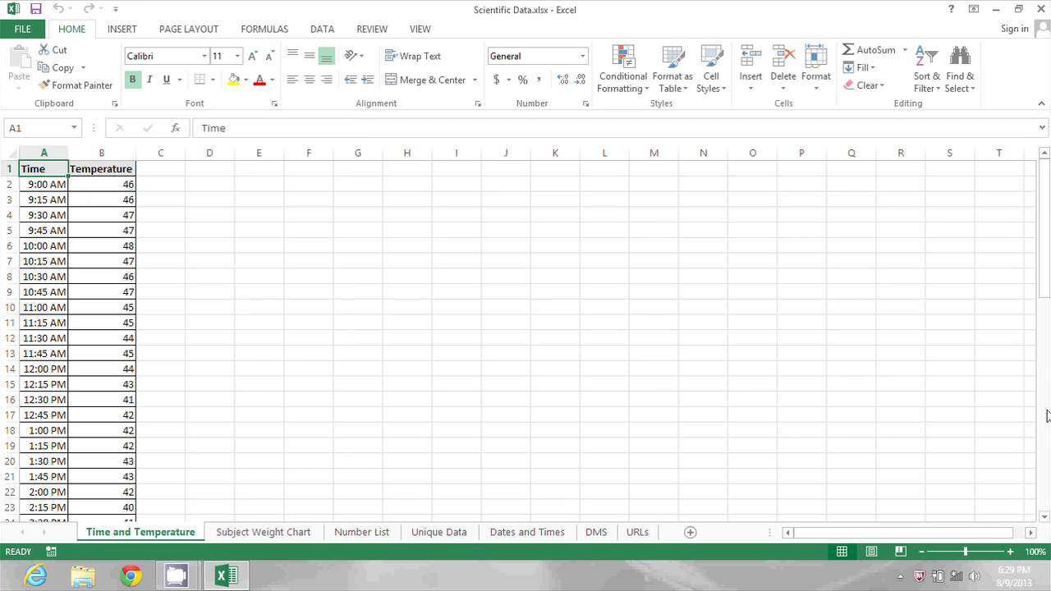
mouse_move(283, 76)
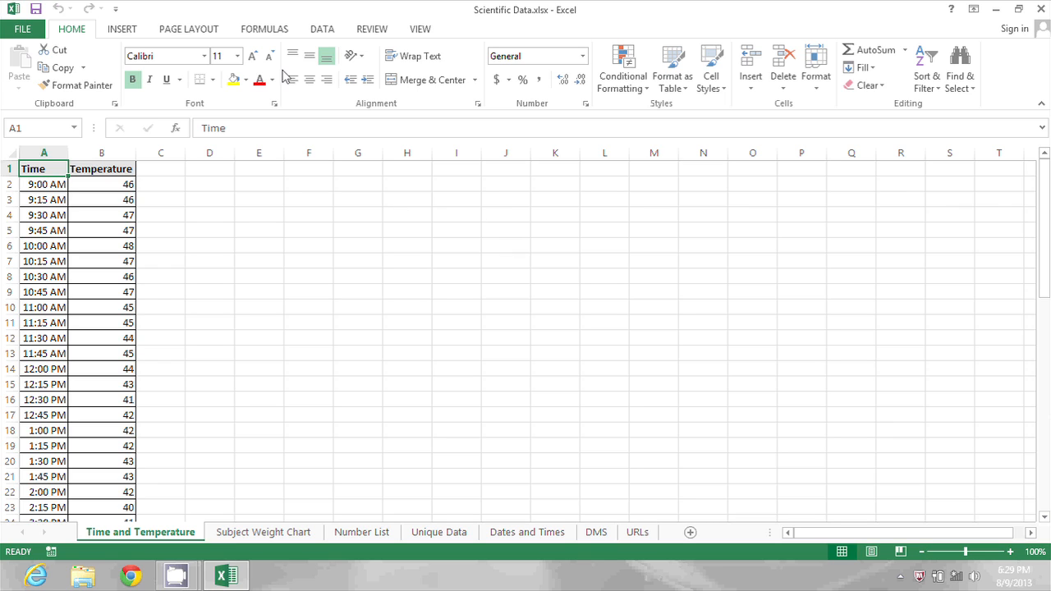
click(188, 29)
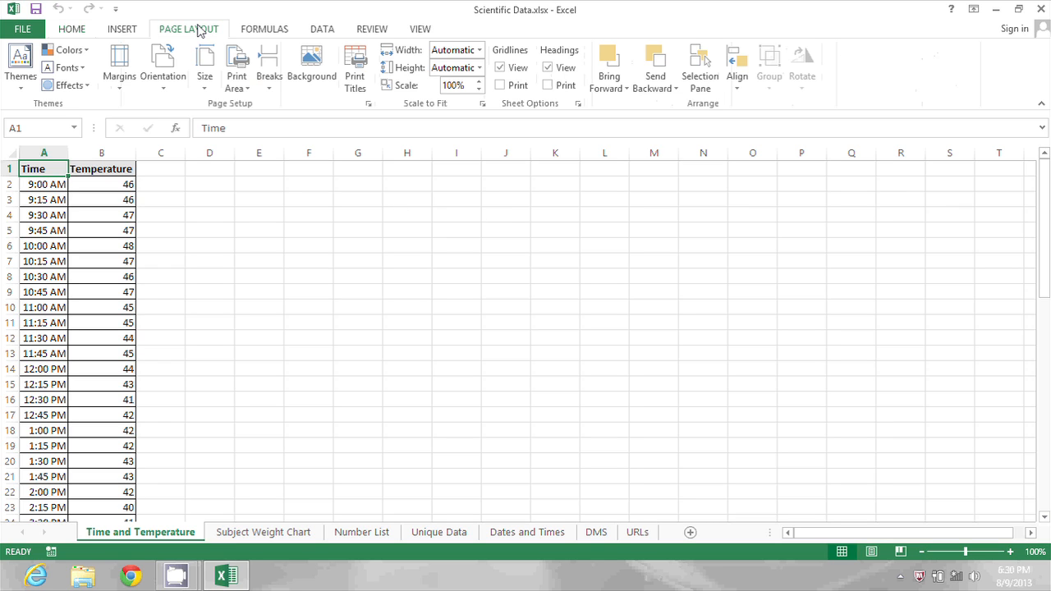
mouse_move(356, 51)
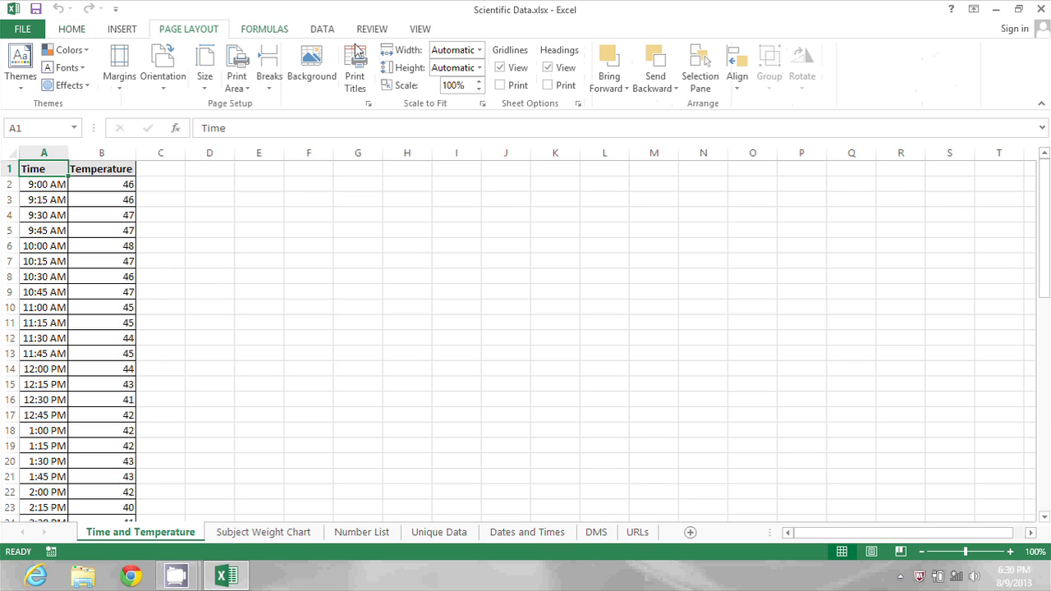
mouse_move(355, 66)
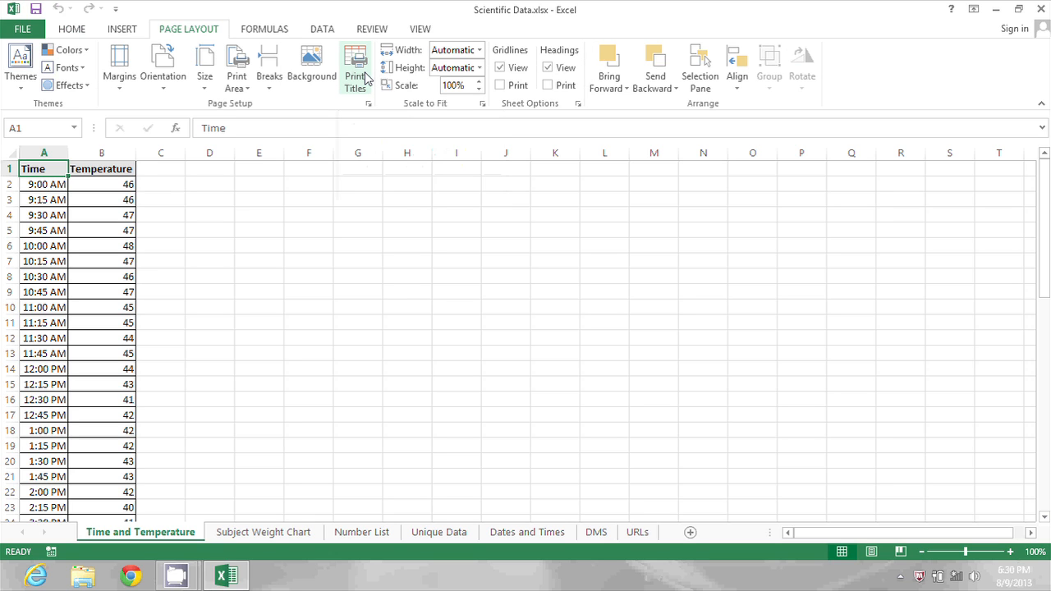
click(355, 66)
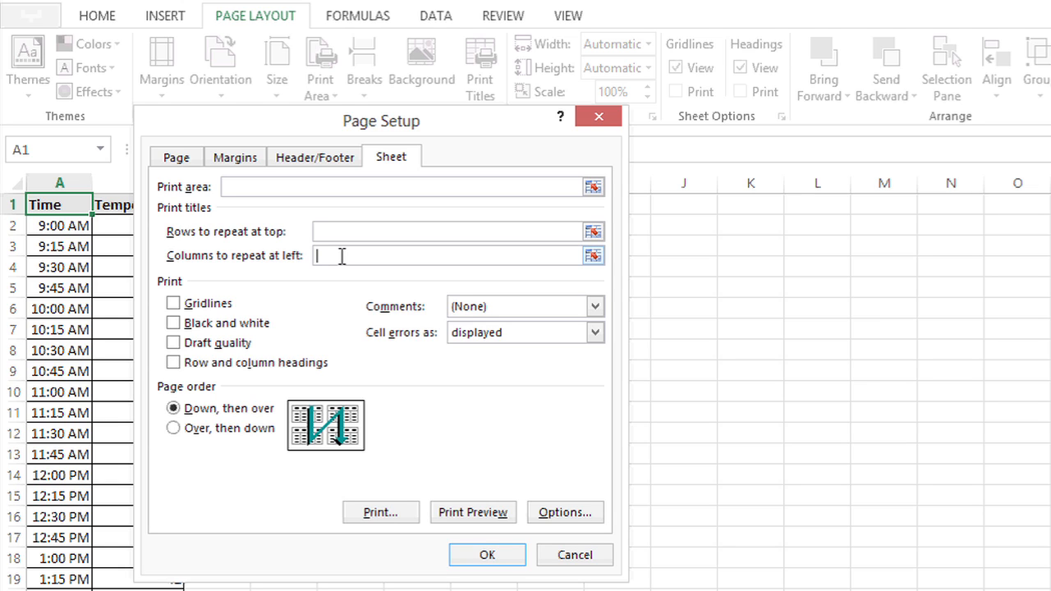
mouse_move(344, 255)
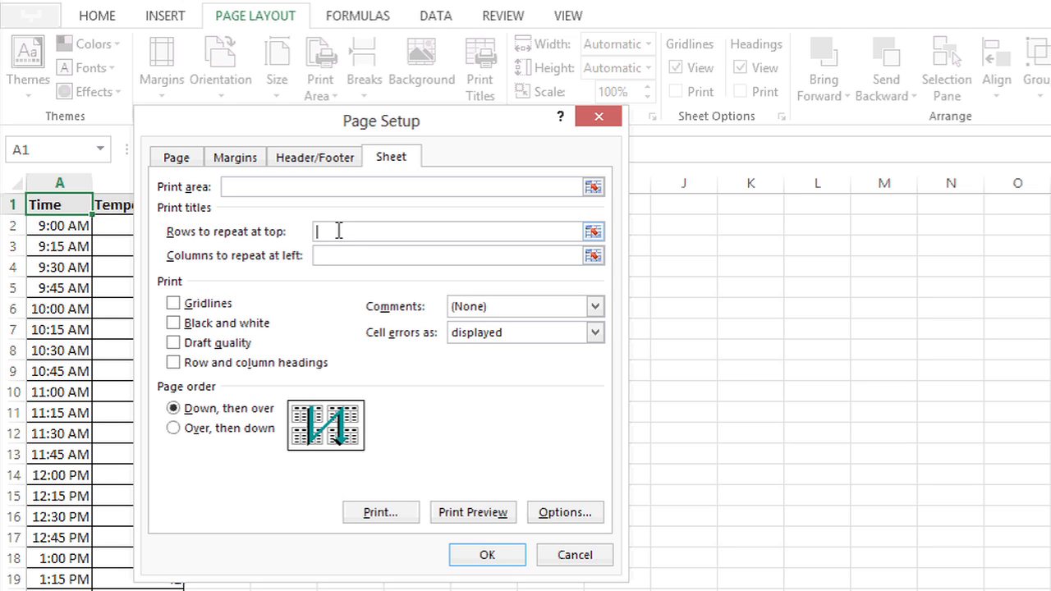
mouse_move(592, 232)
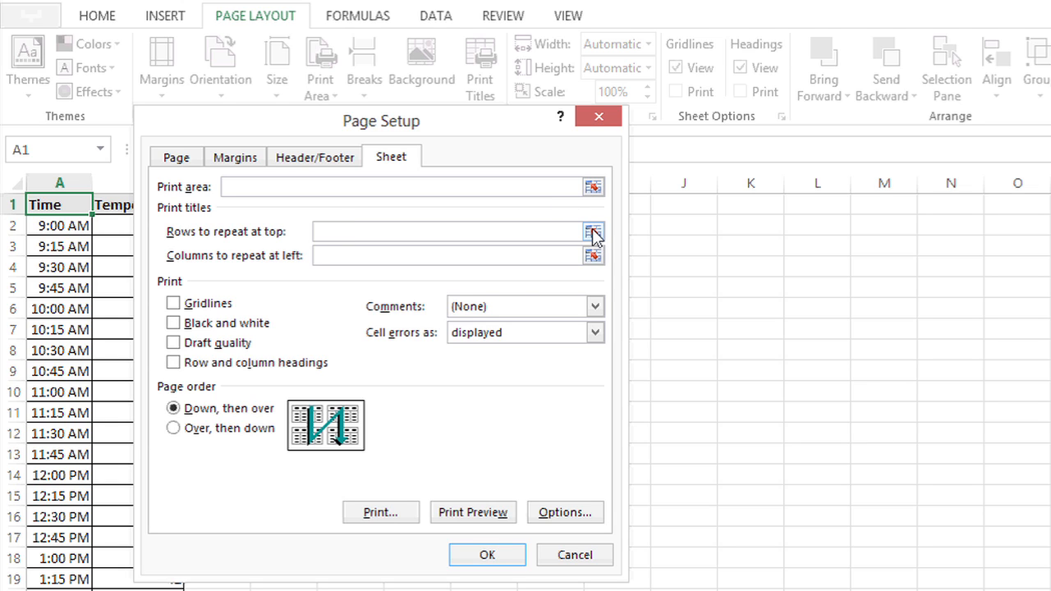
Select row 1 ($1:$1) on the sheet as Rows to repeat at top.
click(594, 232)
text($1:$1)
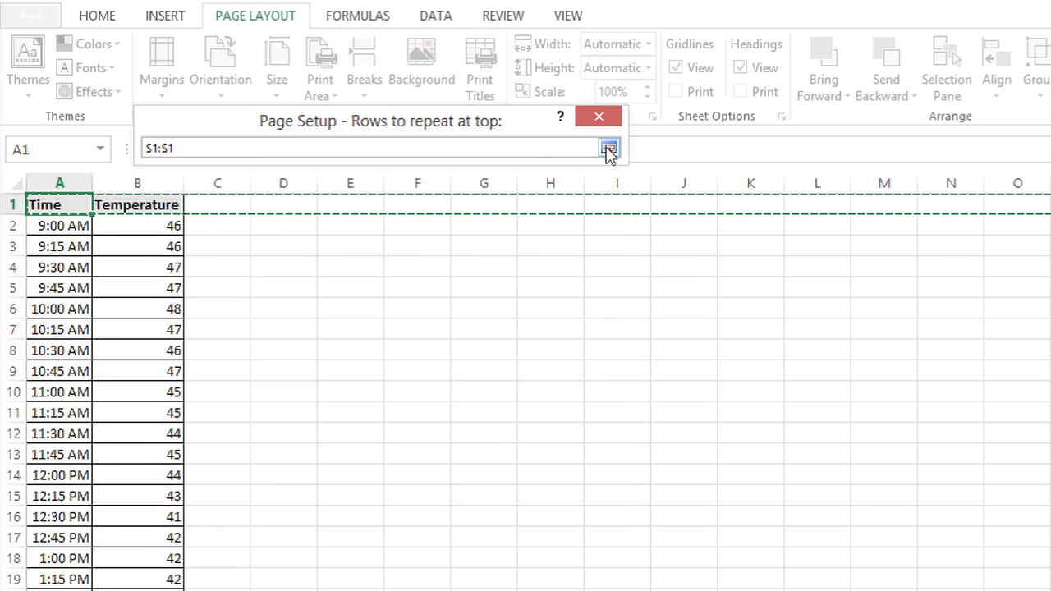
click(609, 149)
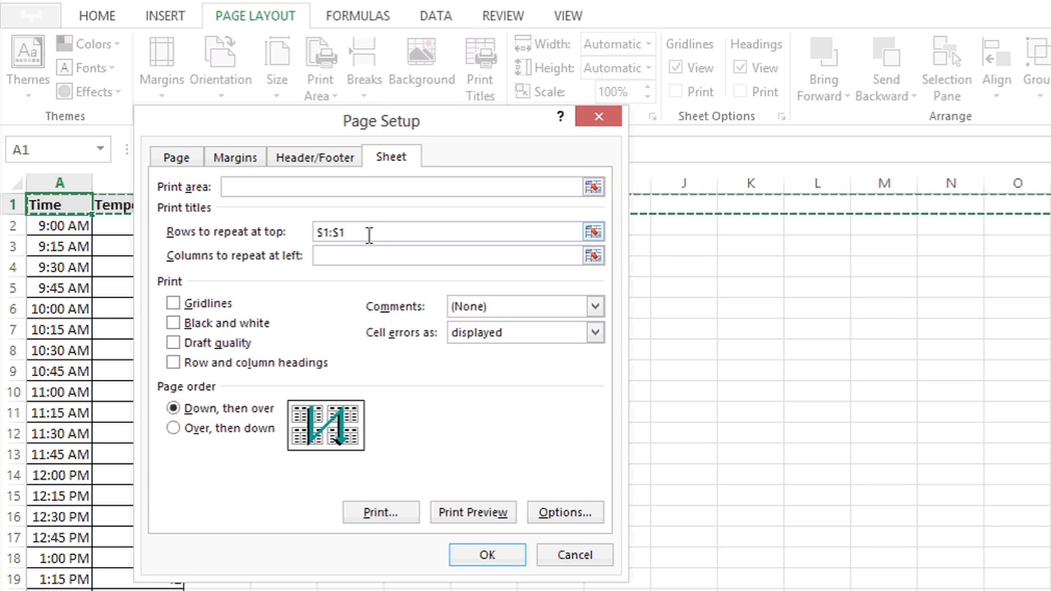
mouse_move(401, 483)
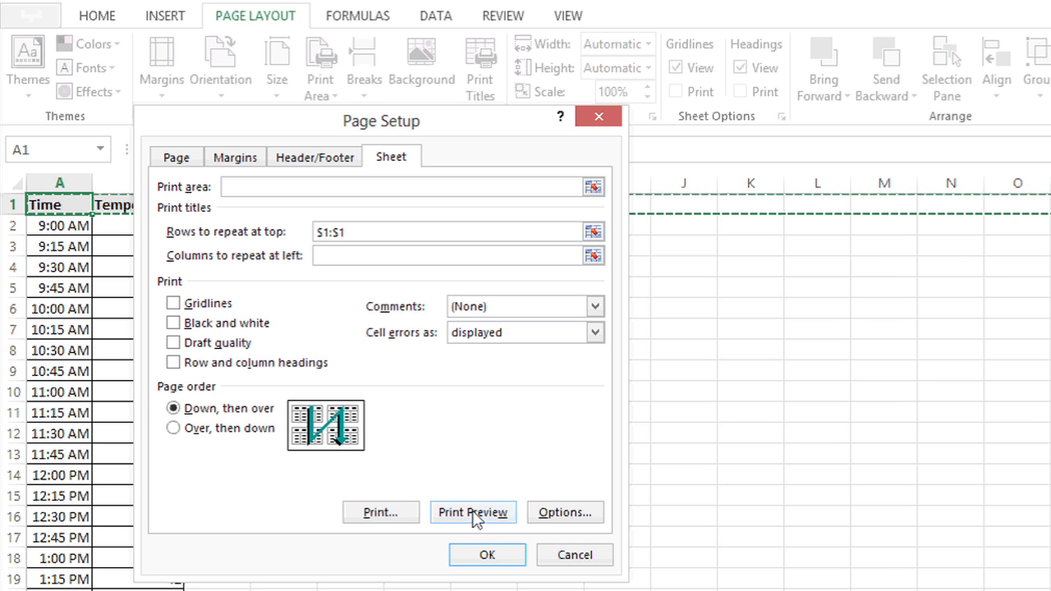
Preview printed page 2 showing the repeated header row, then return to the worksheet.
click(473, 512)
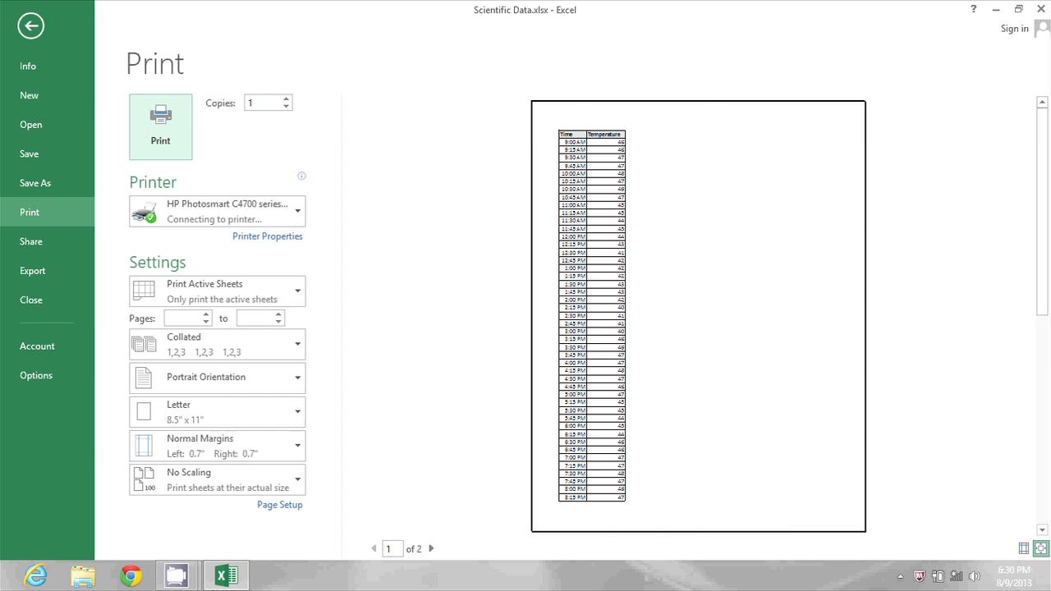
click(430, 548)
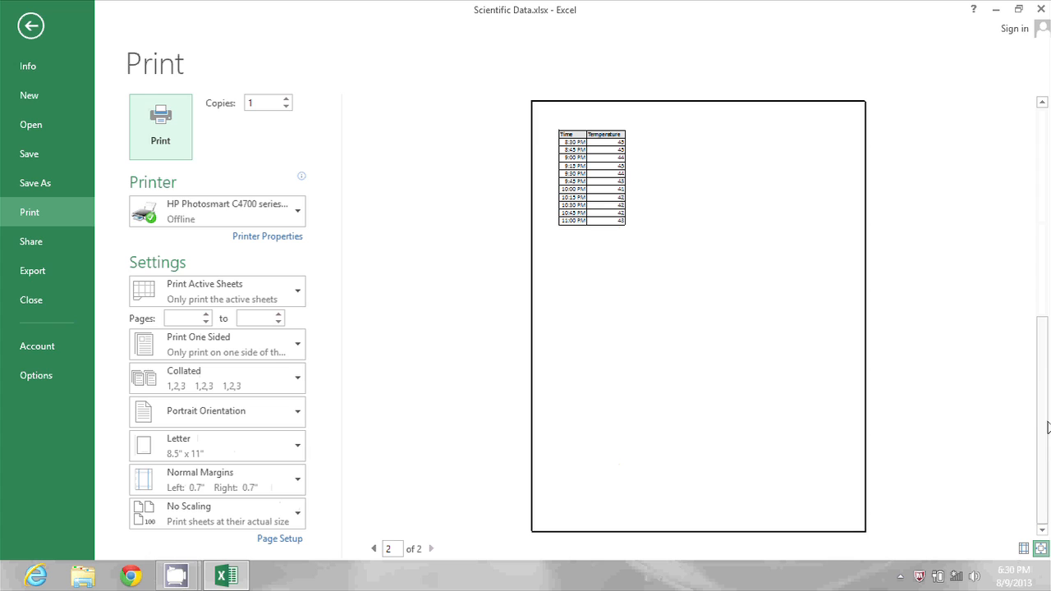
mouse_move(1045, 209)
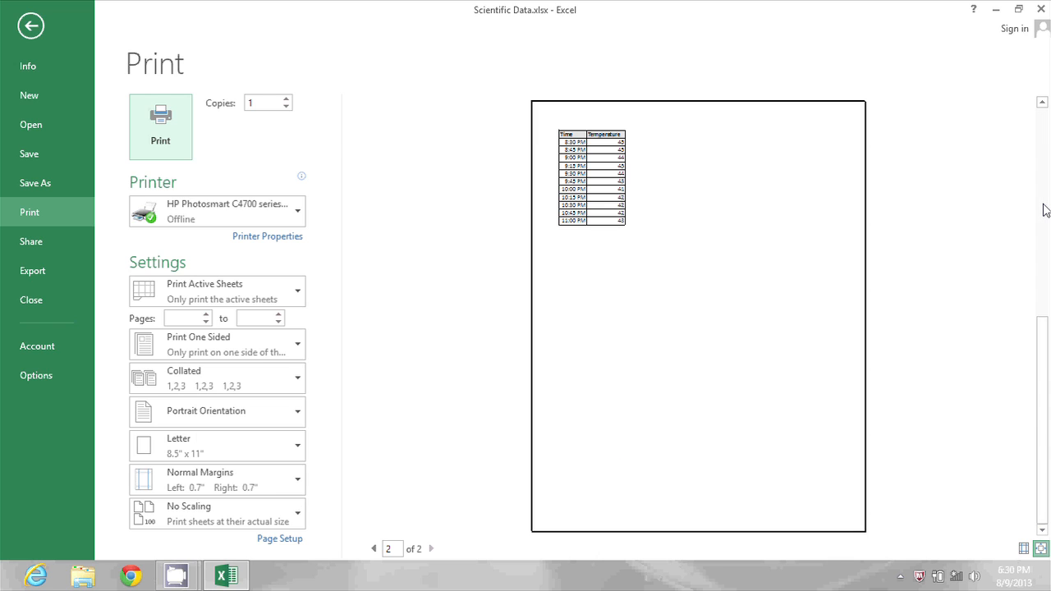
click(30, 26)
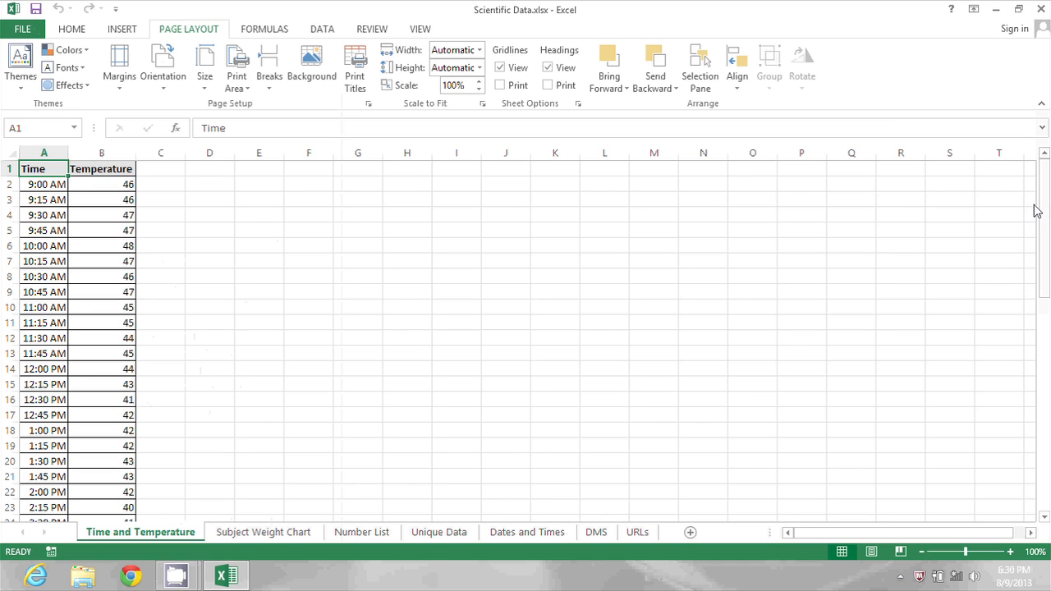
mouse_move(390, 118)
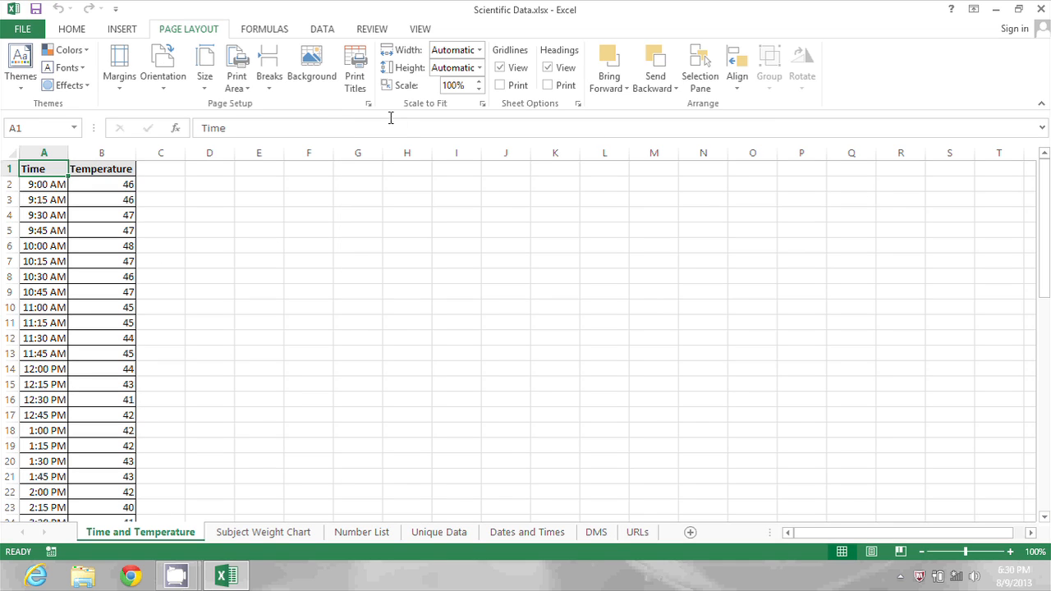
Reopen Print Titles to confirm $1:$1 is set as the repeating top row.
click(355, 66)
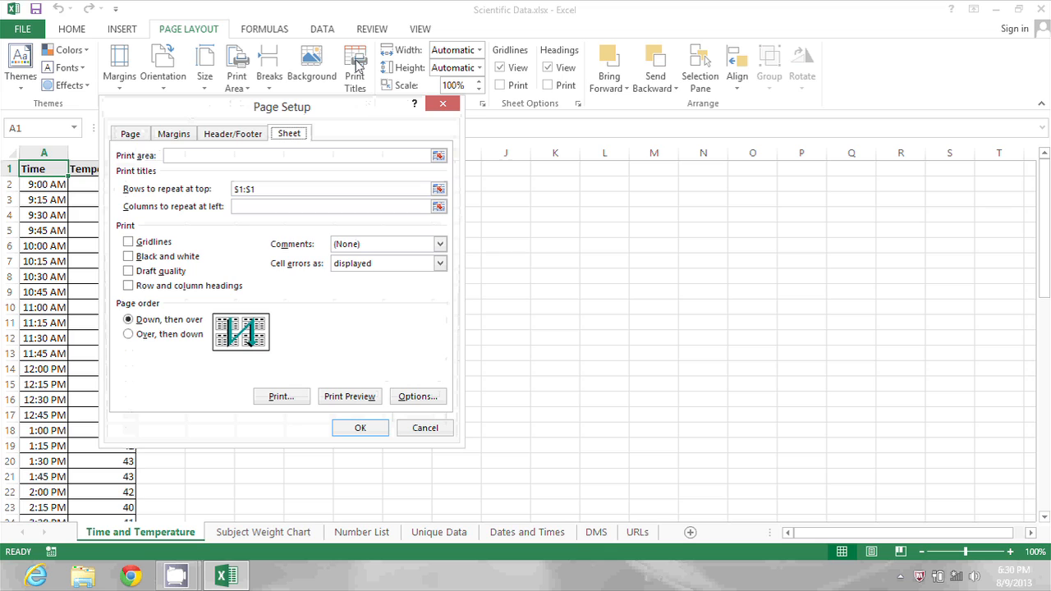